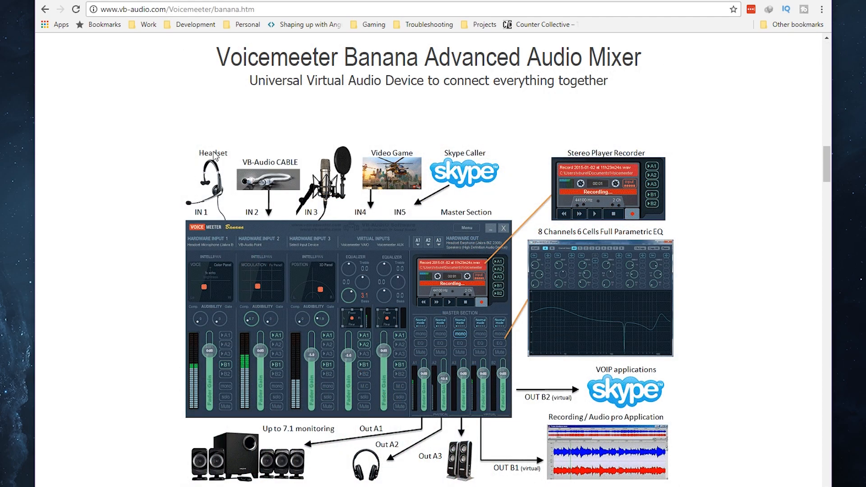
mouse_move(264, 195)
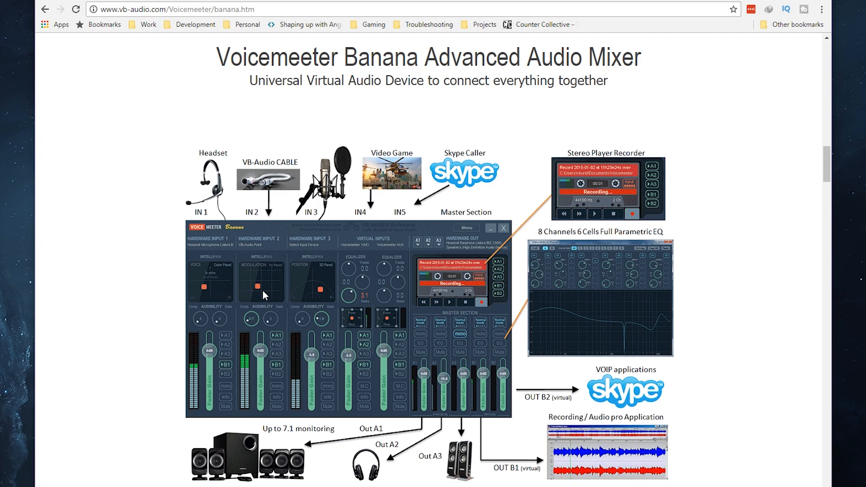
mouse_move(377, 204)
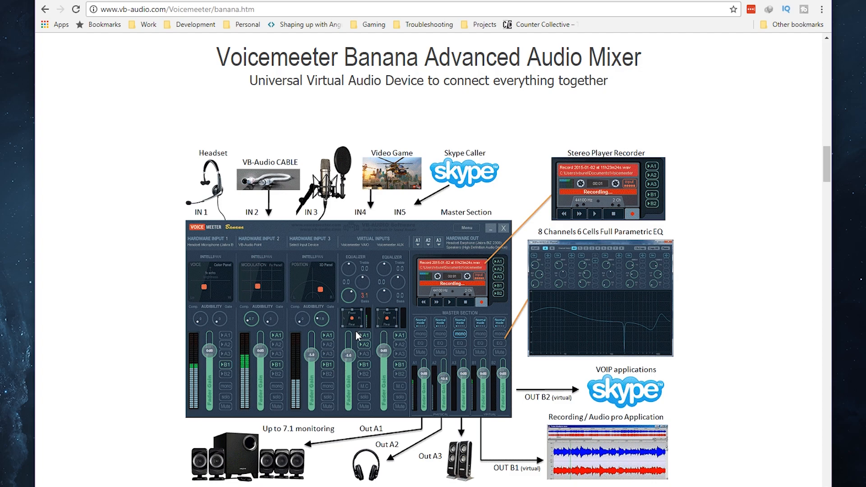
mouse_move(395, 304)
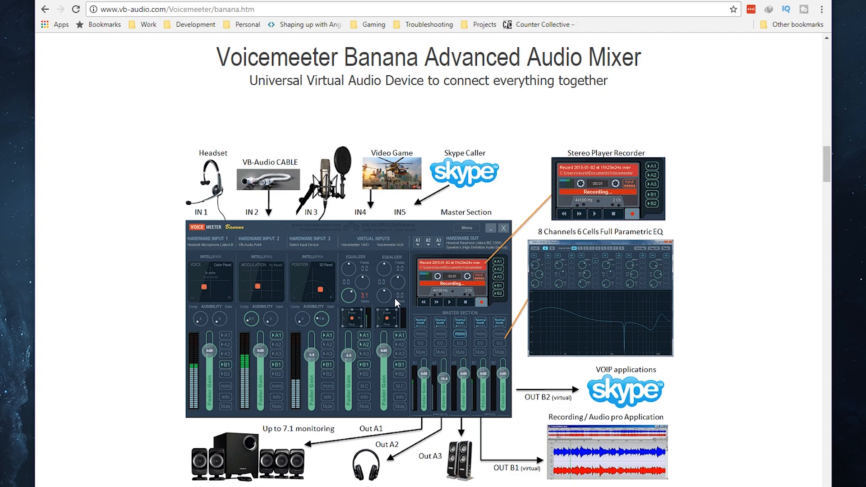
mouse_move(399, 285)
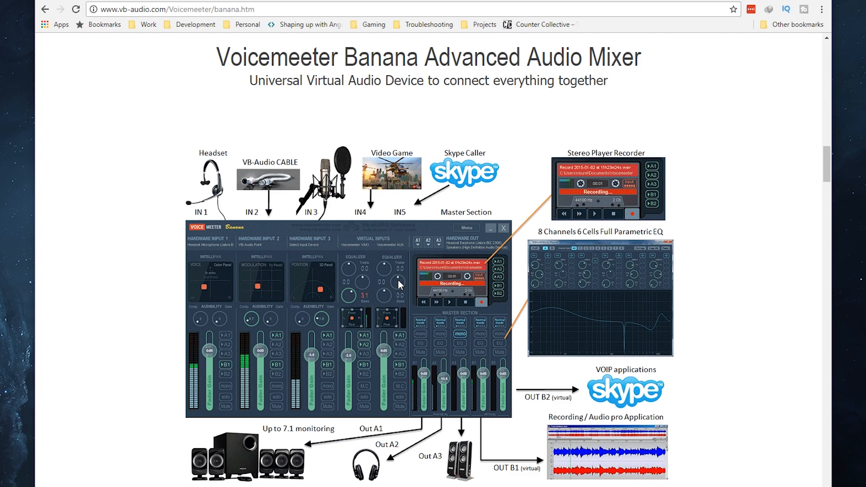
mouse_move(436, 243)
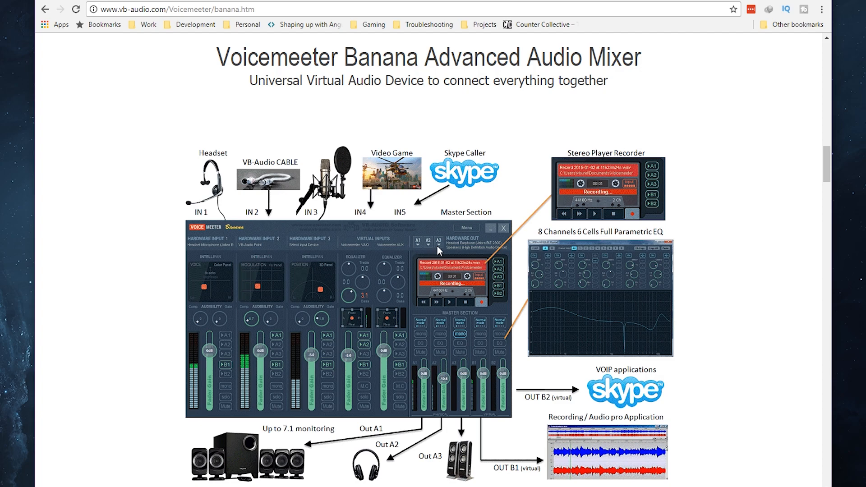
mouse_move(418, 249)
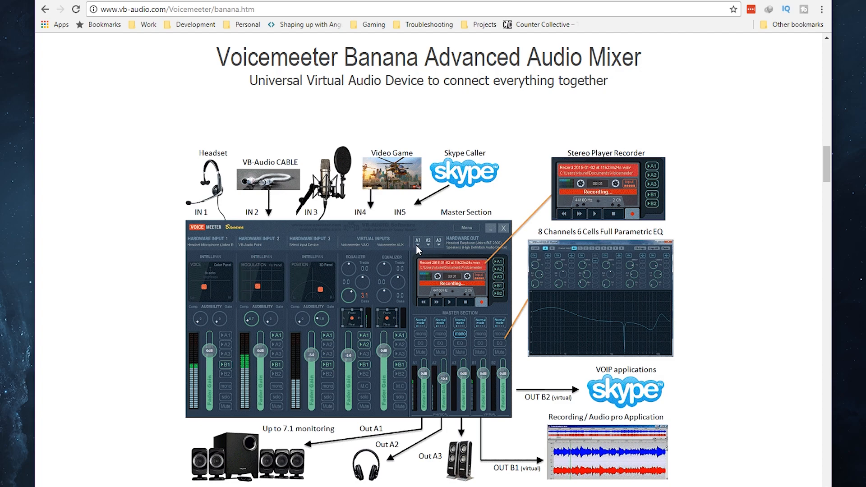
mouse_move(441, 249)
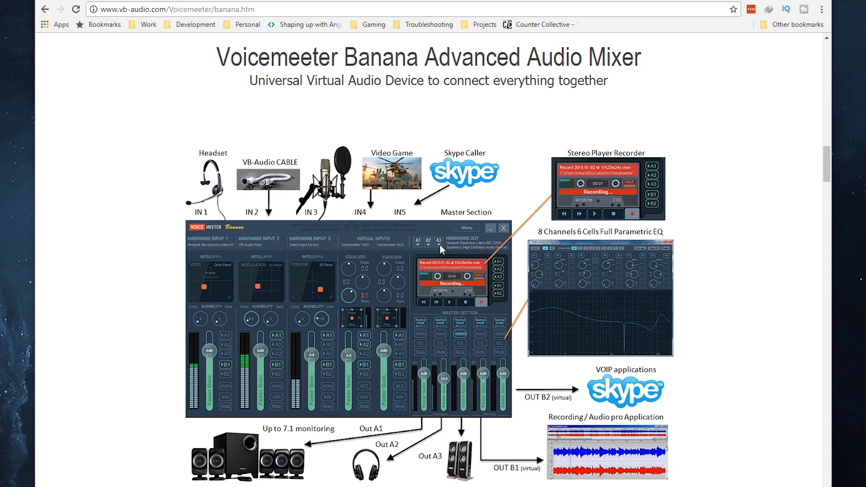
mouse_move(474, 219)
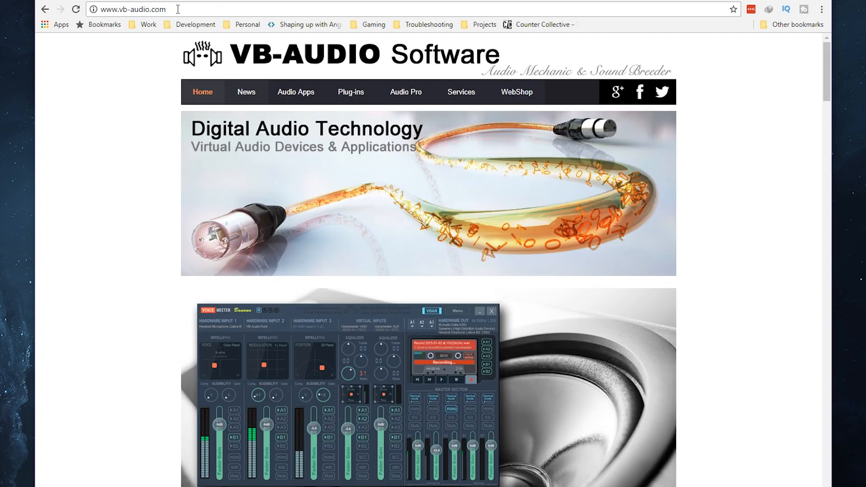
mouse_move(269, 378)
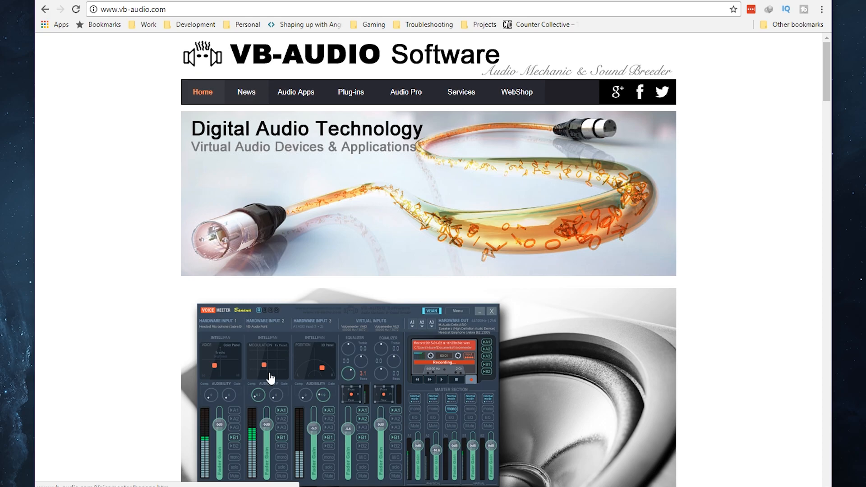
mouse_move(328, 402)
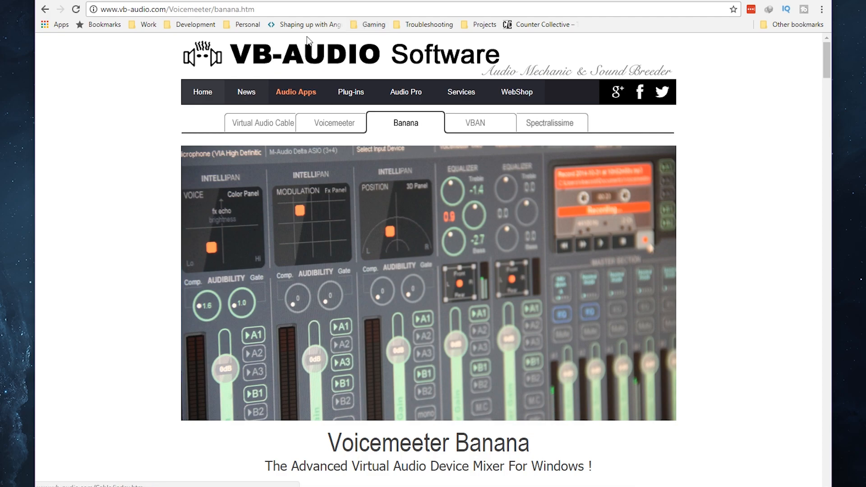
Scroll the Banana page down to the install section with ZIP and EXE downloads
scroll(down, 3)
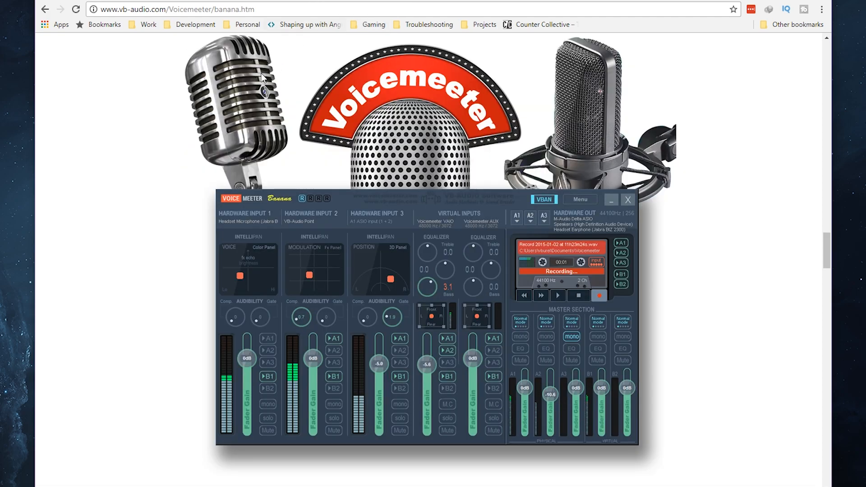
mouse_move(153, 220)
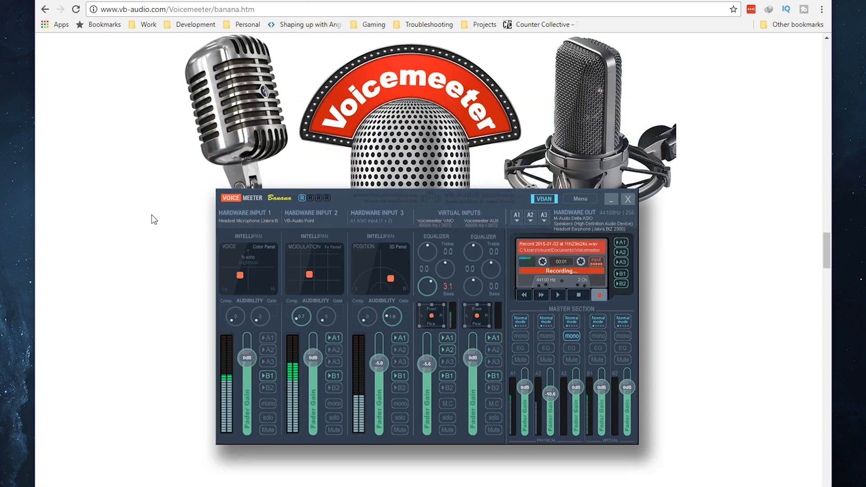
scroll(down, 3)
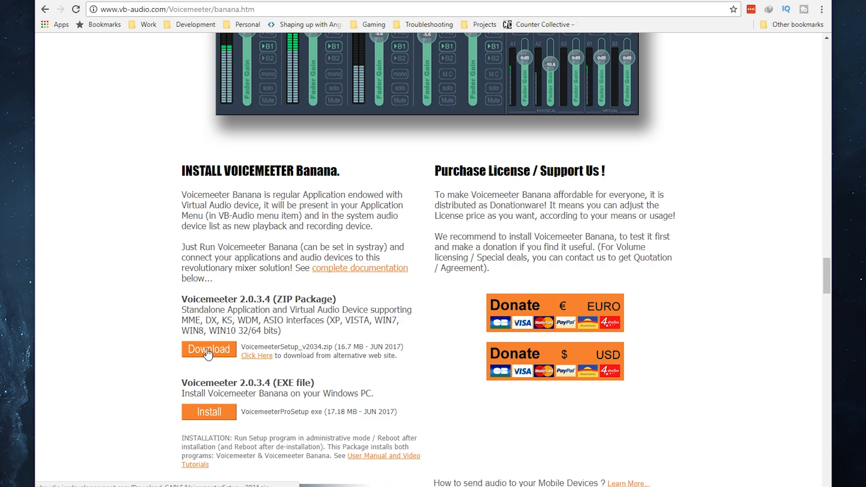
mouse_move(633, 338)
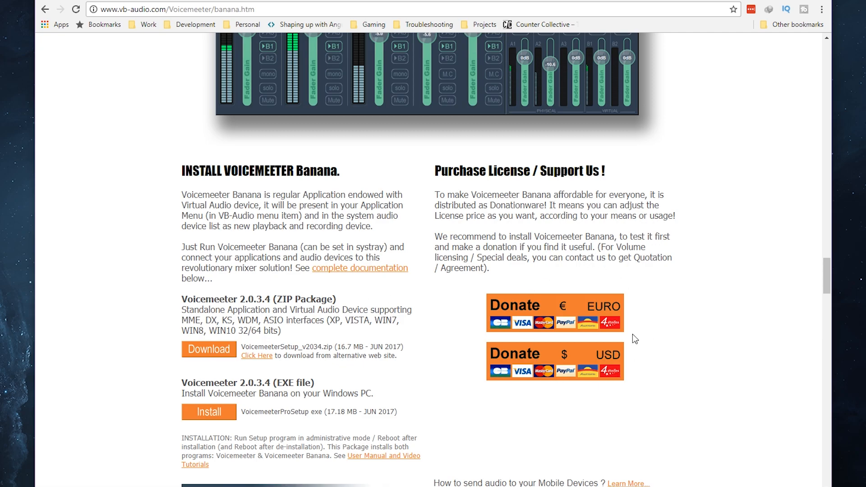
mouse_move(640, 351)
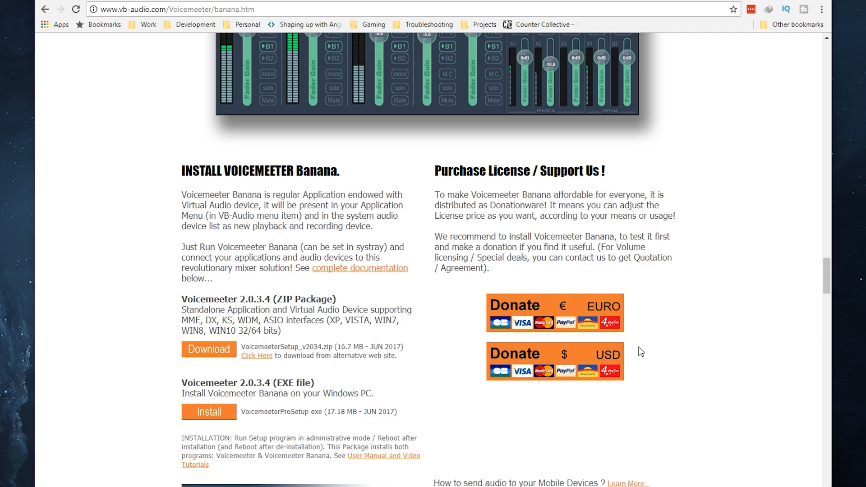
mouse_move(370, 100)
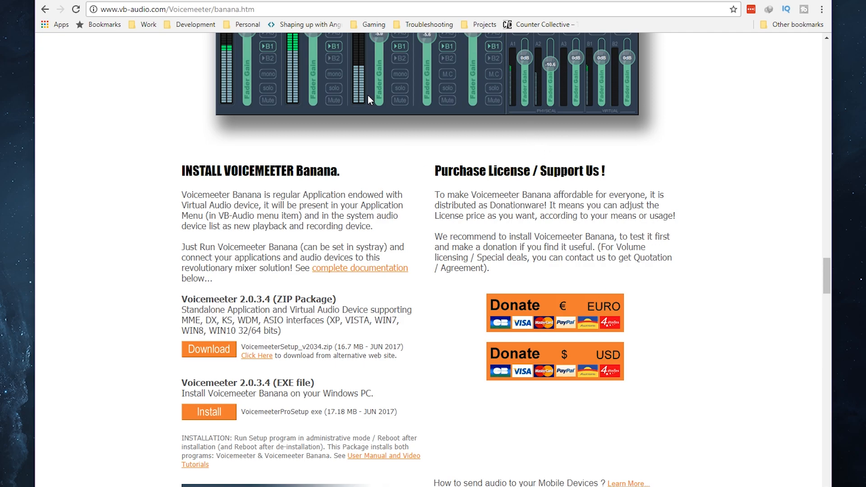
mouse_move(391, 175)
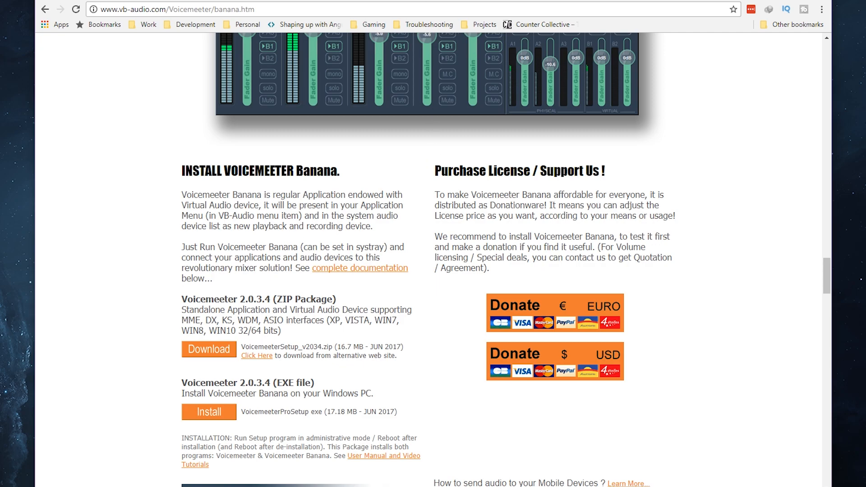
Go to the VB-Audio Virtual Cable page at its VB-CABLE driver download section
click(265, 127)
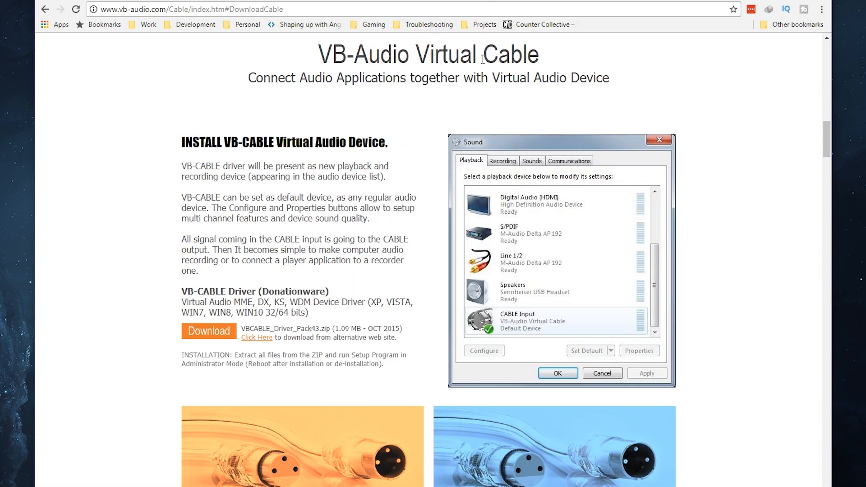
mouse_move(465, 73)
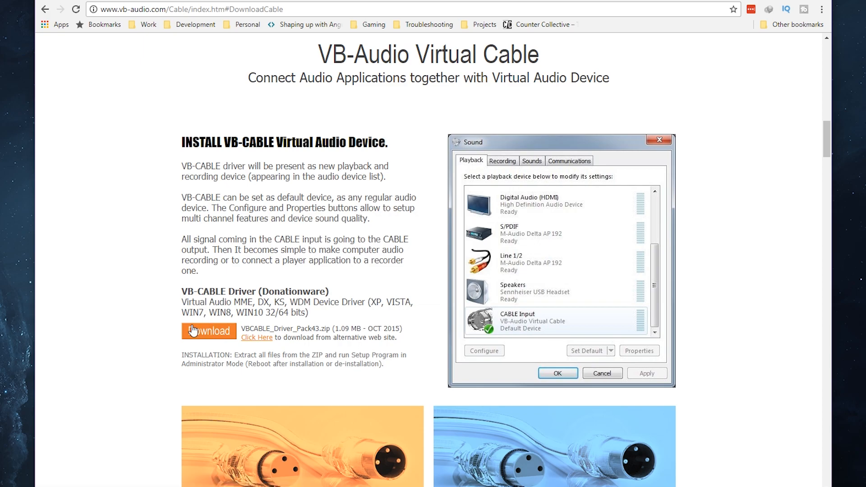
mouse_move(177, 327)
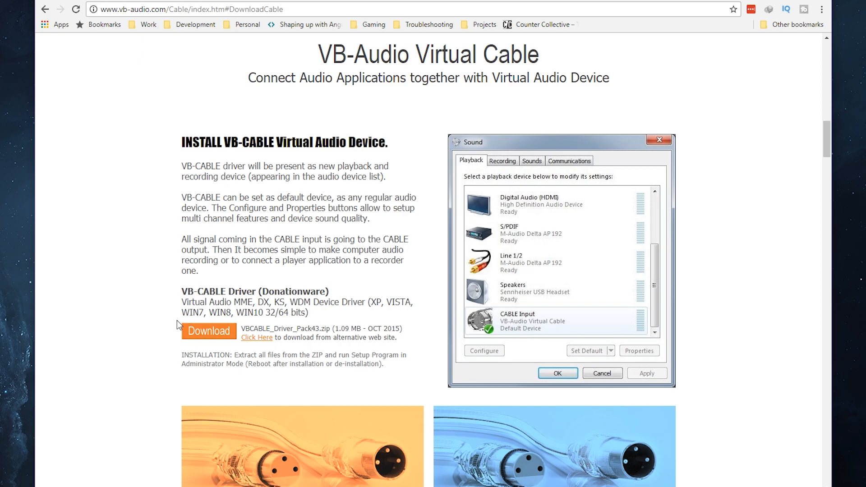
mouse_move(197, 329)
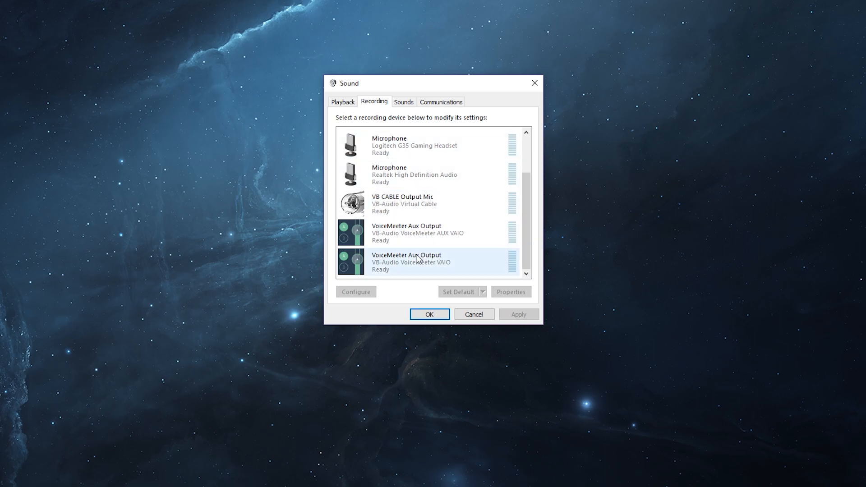
mouse_move(447, 267)
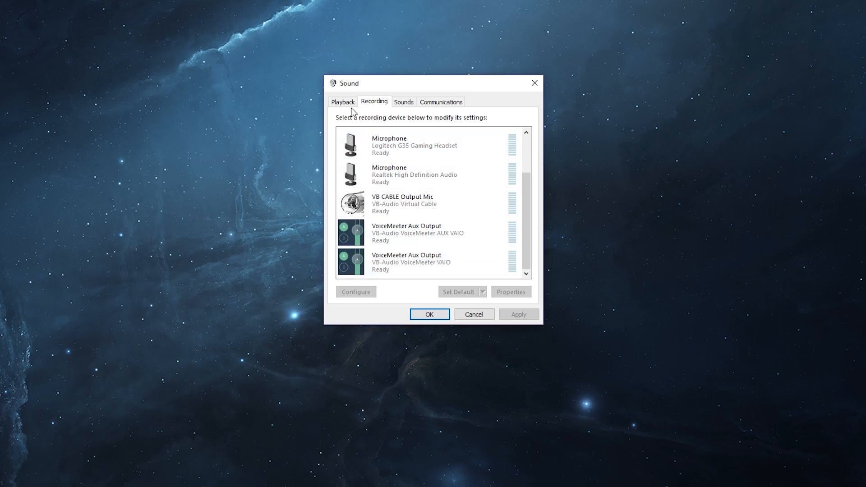
Show the Sound dialog's playback devices and select VM Desktop (VAIO)
click(342, 102)
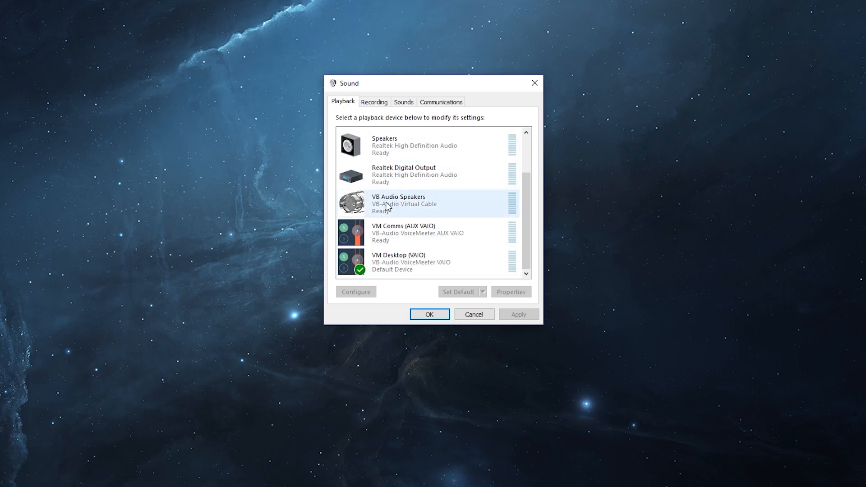
mouse_move(386, 211)
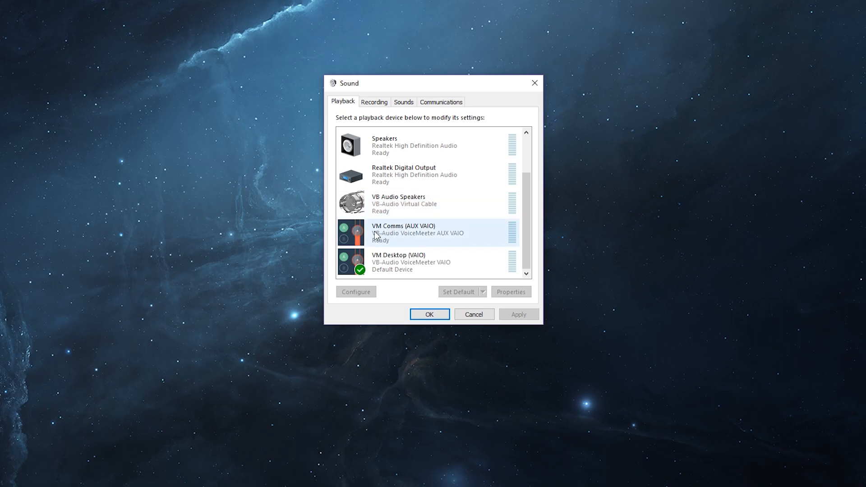
mouse_move(401, 235)
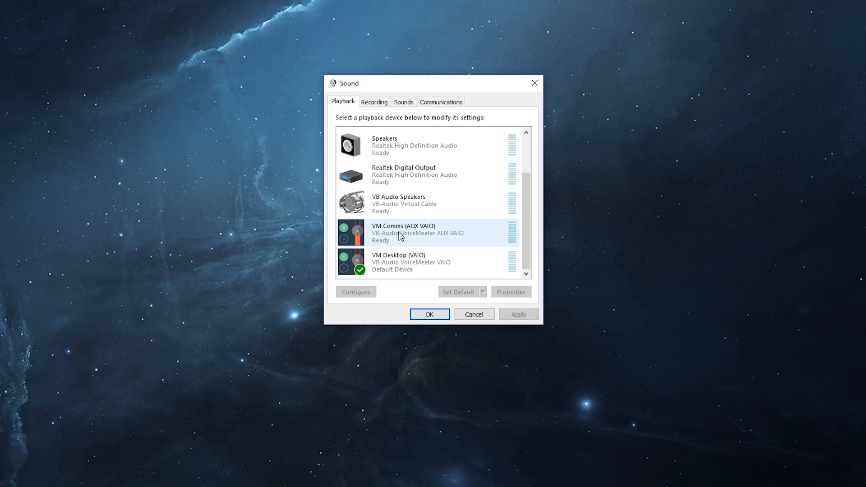
click(405, 263)
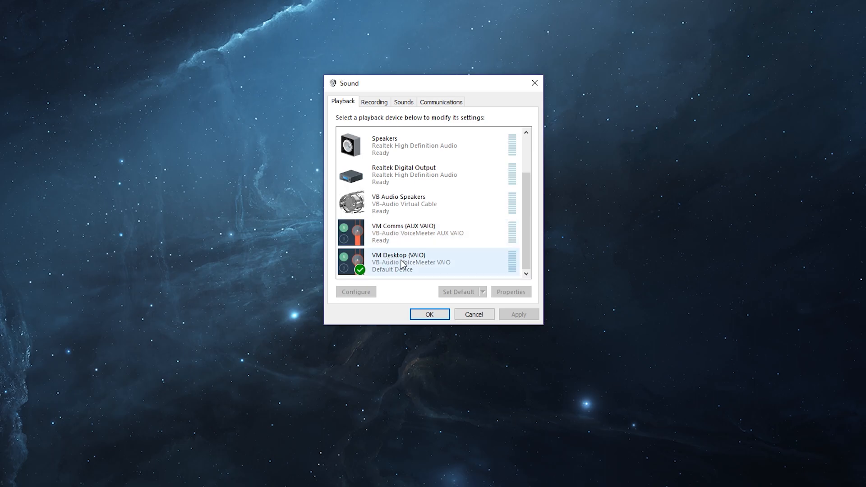
mouse_move(420, 267)
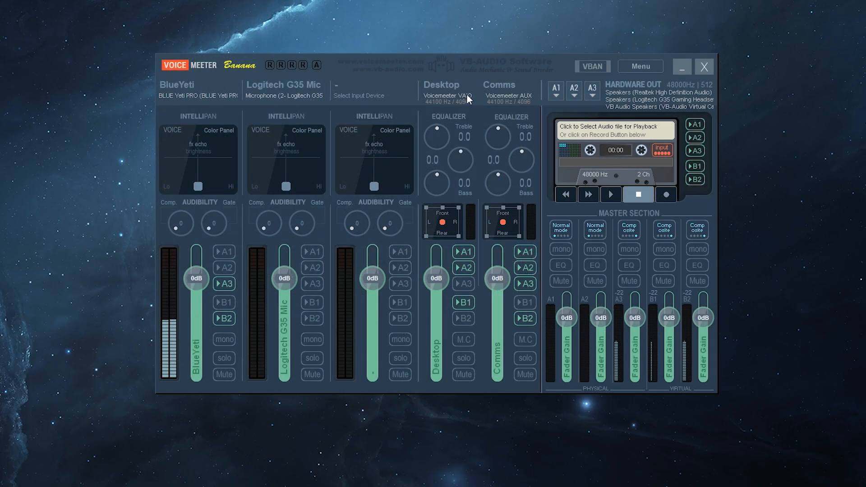
mouse_move(529, 98)
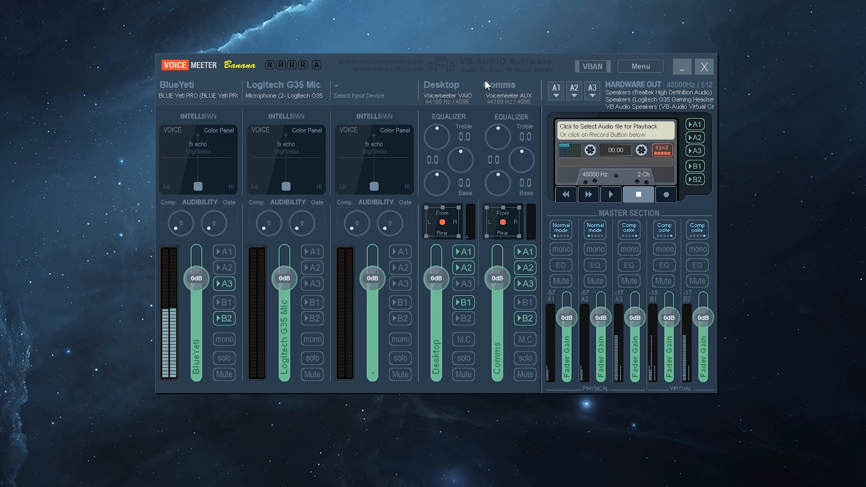
Check the BlueYeti and Logitech G35 Mic input device lists, leaving A3 routing unchanged
double_click(501, 85)
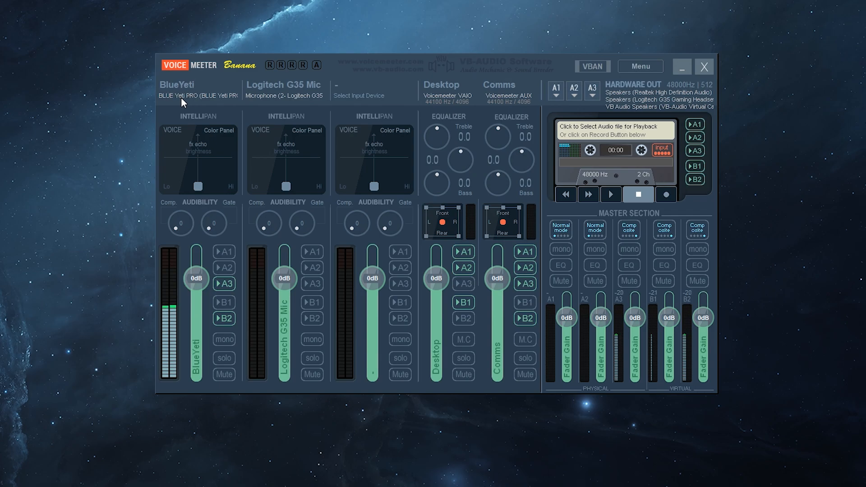
click(195, 95)
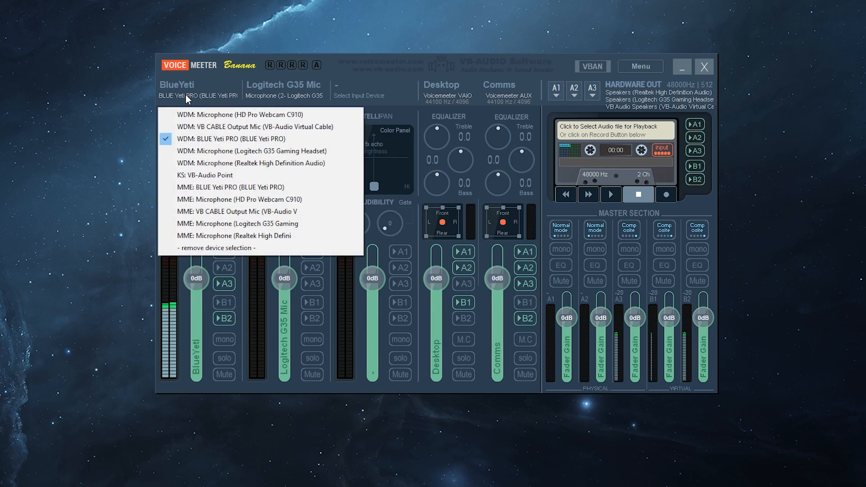
mouse_move(199, 143)
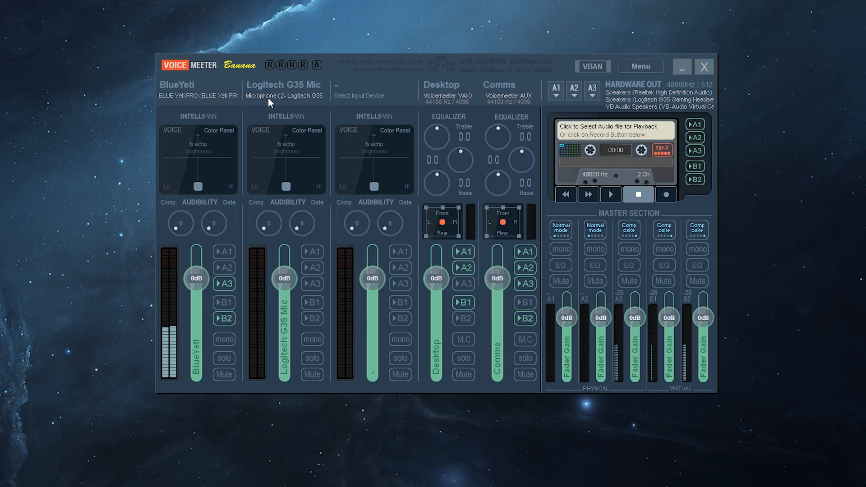
click(284, 96)
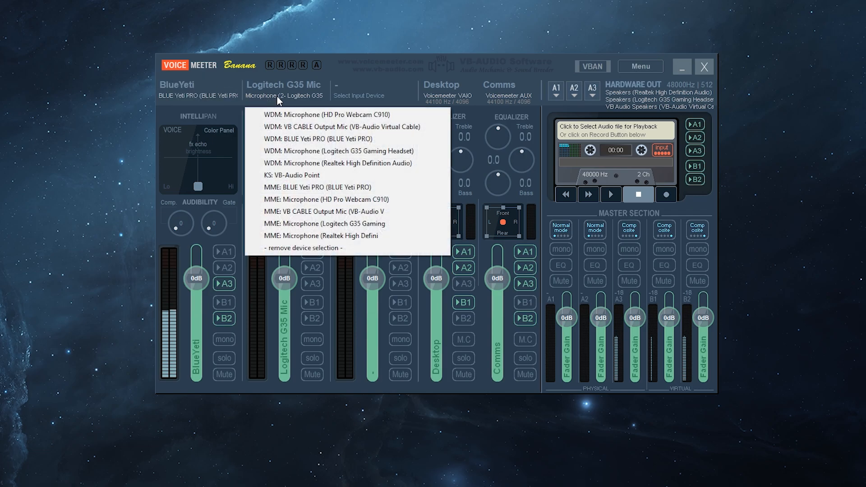
click(284, 96)
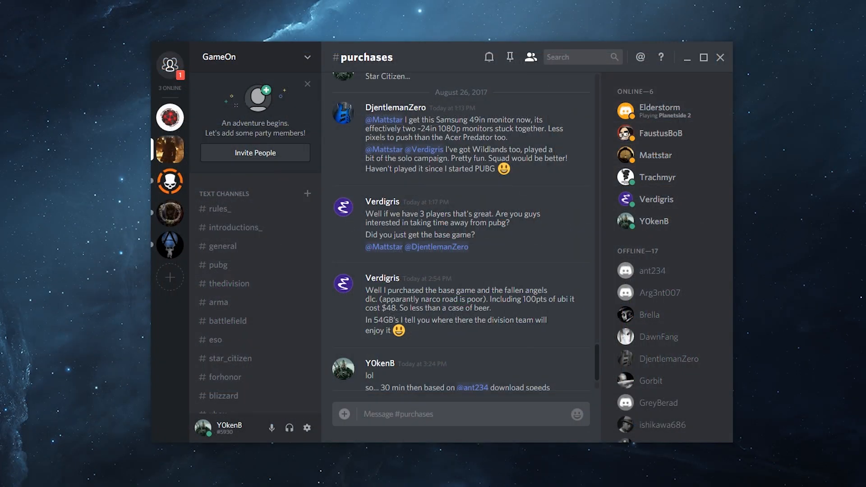
mouse_move(276, 121)
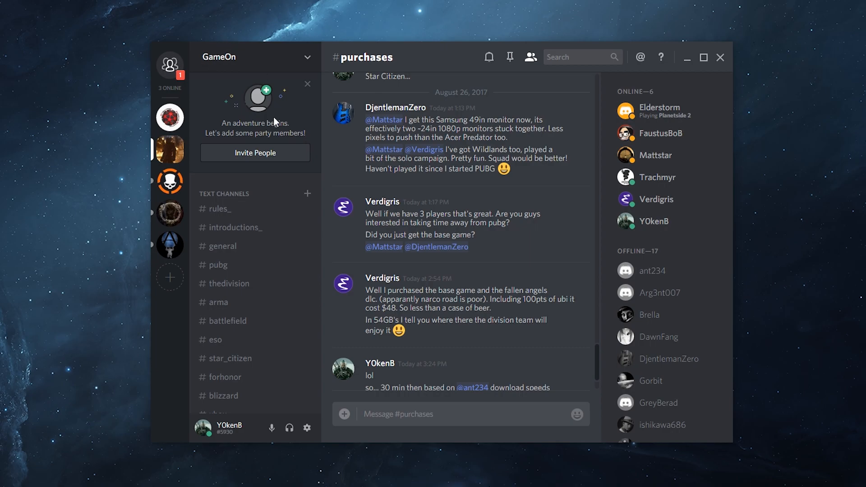
In Discord voice settings, use BLUE Yeti PRO input and VM Comms (AUX VAIO) output
click(307, 427)
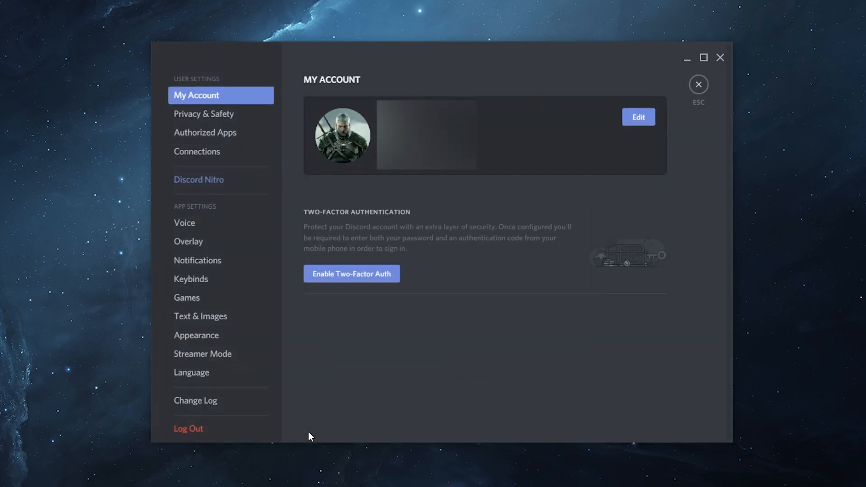
click(185, 223)
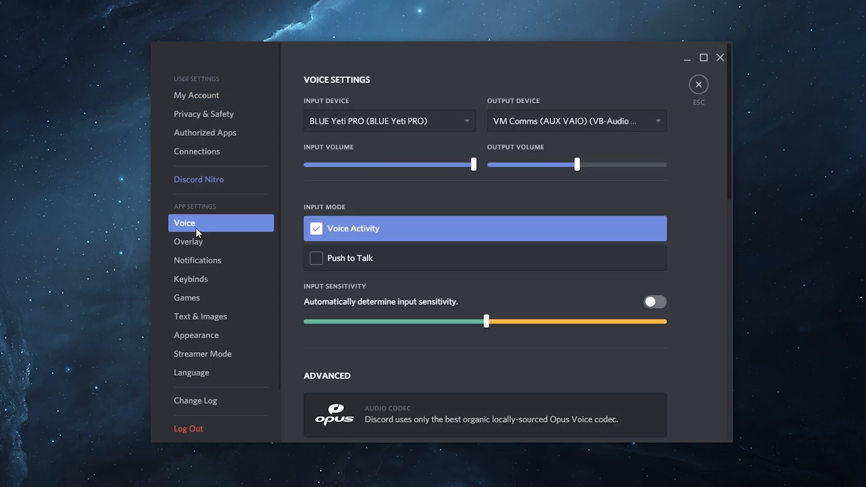
mouse_move(482, 128)
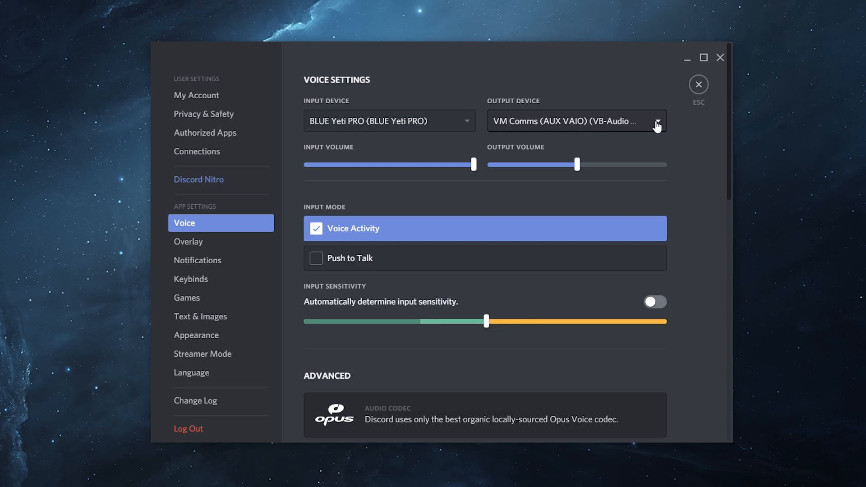
mouse_move(566, 129)
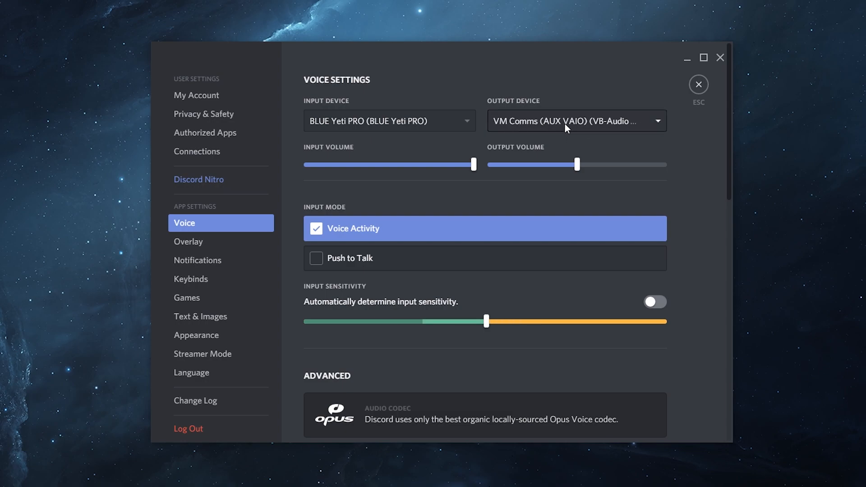
click(578, 120)
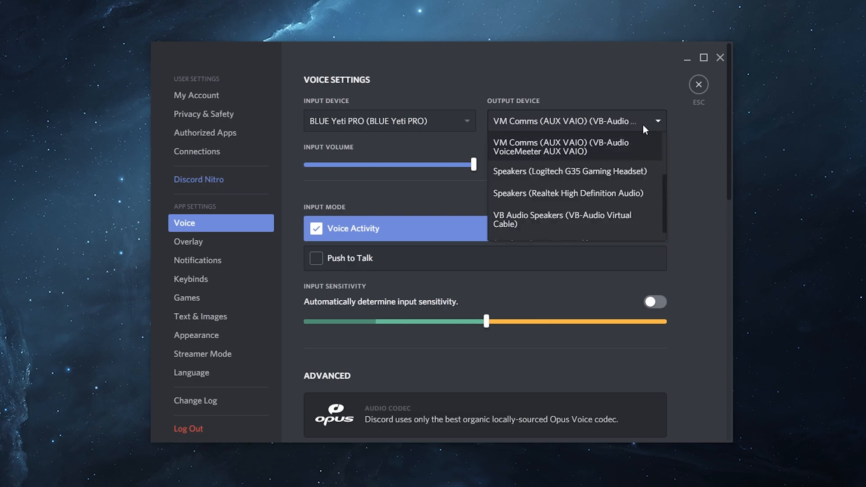
click(576, 146)
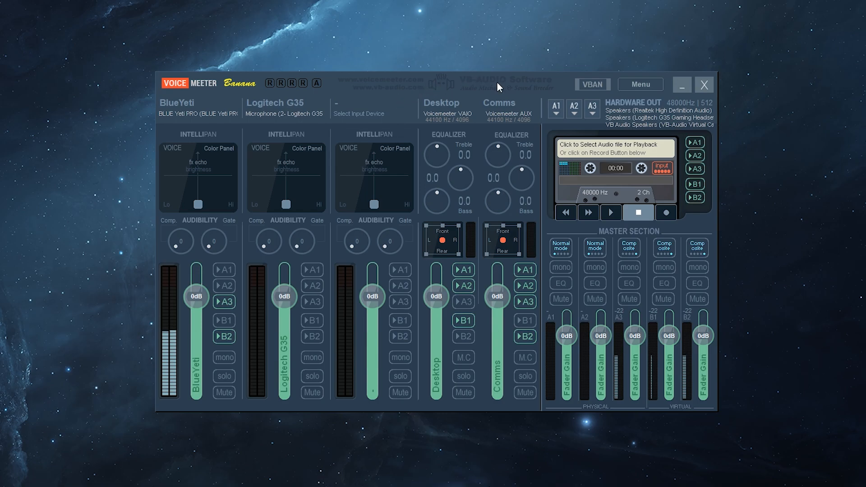
mouse_move(518, 421)
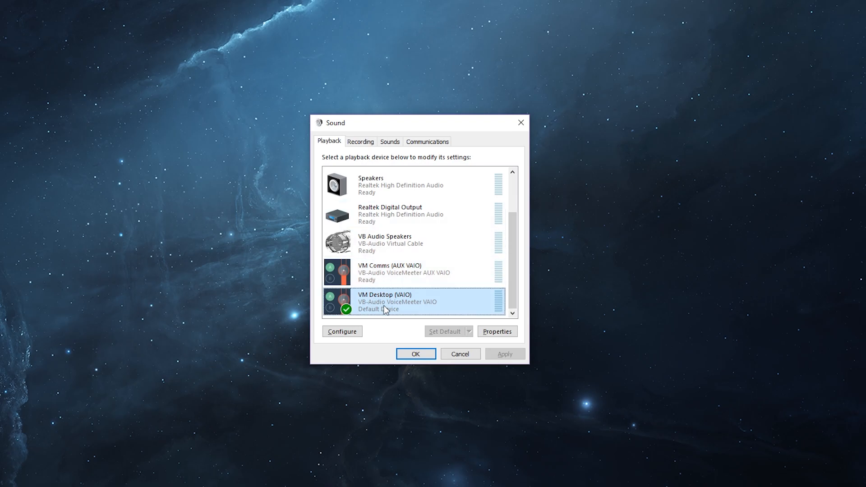
mouse_move(379, 311)
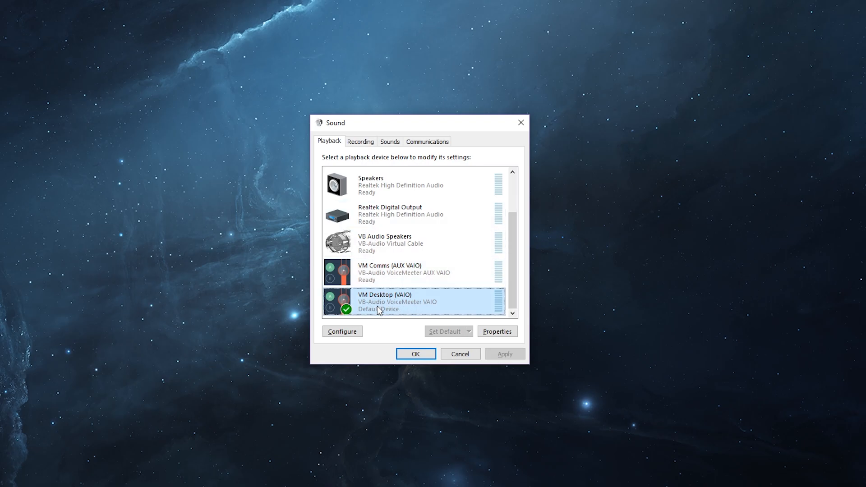
mouse_move(427, 376)
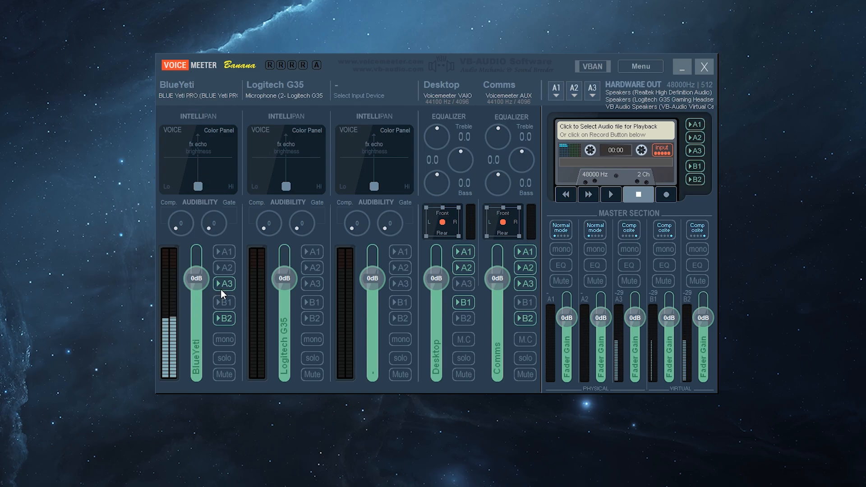
Keep A3 on BlueYeti and Comms and confirm A3 outputs to VB Audio Speakers
click(224, 284)
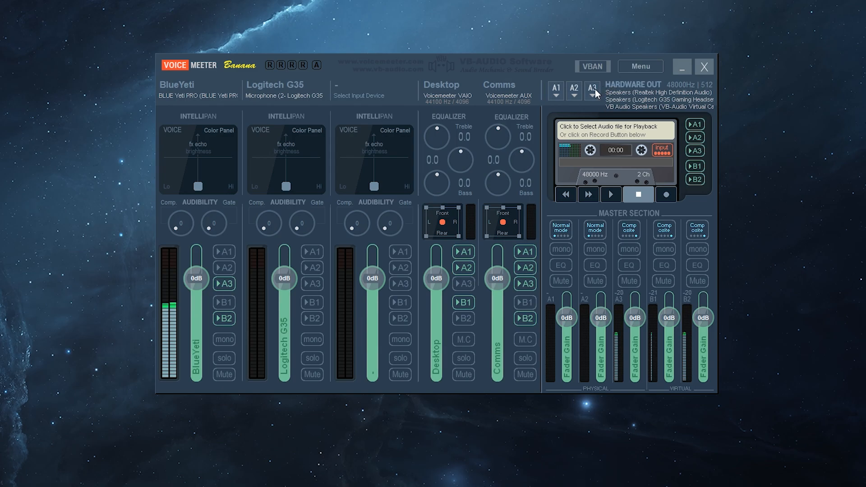
click(592, 90)
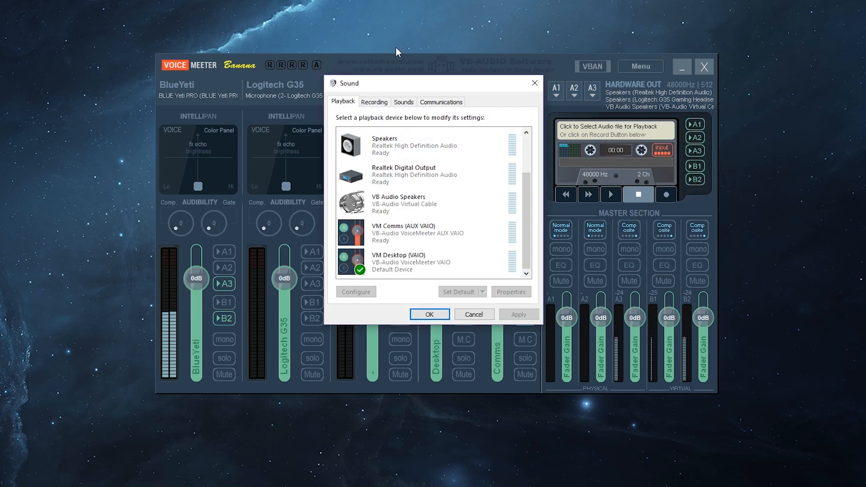
Review the playback devices, then list recording devices including VB CABLE Output Mic
click(398, 204)
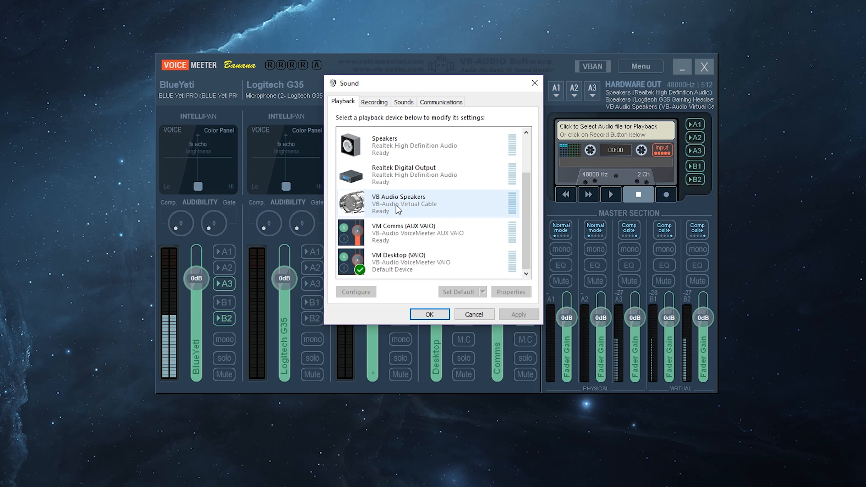
click(404, 175)
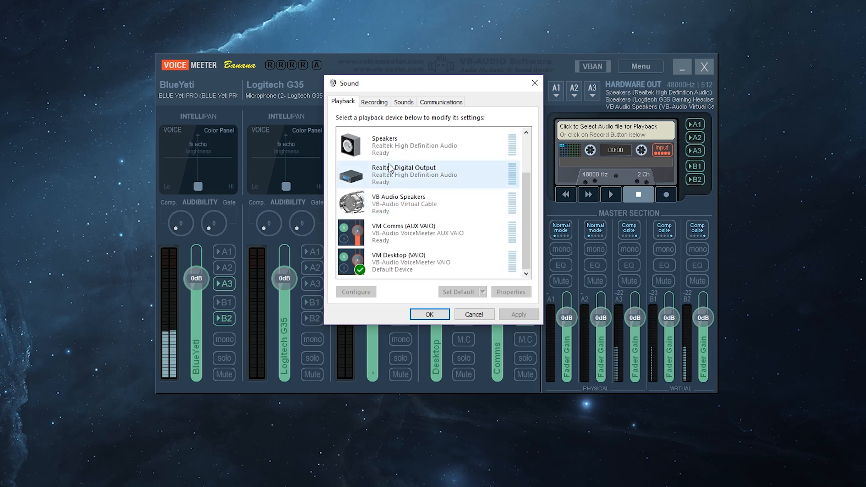
click(375, 101)
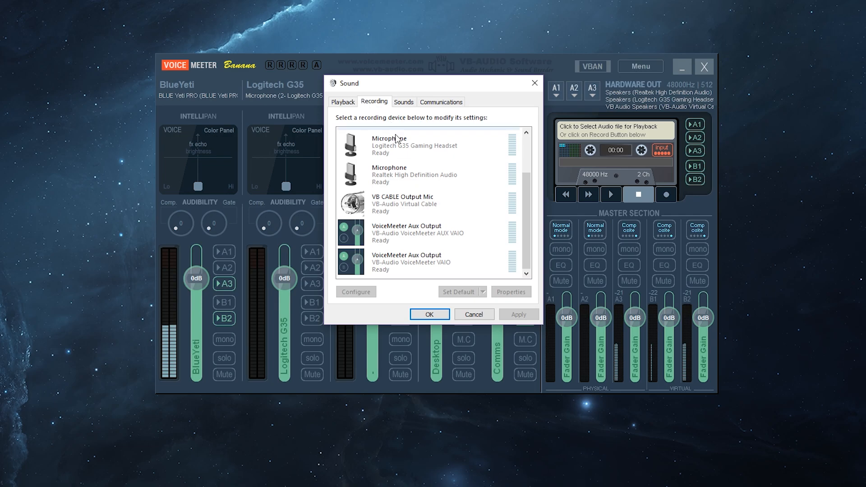
Have VB CABLE Output Mic listened to through VB Audio Speakers, then close Sound settings
click(420, 204)
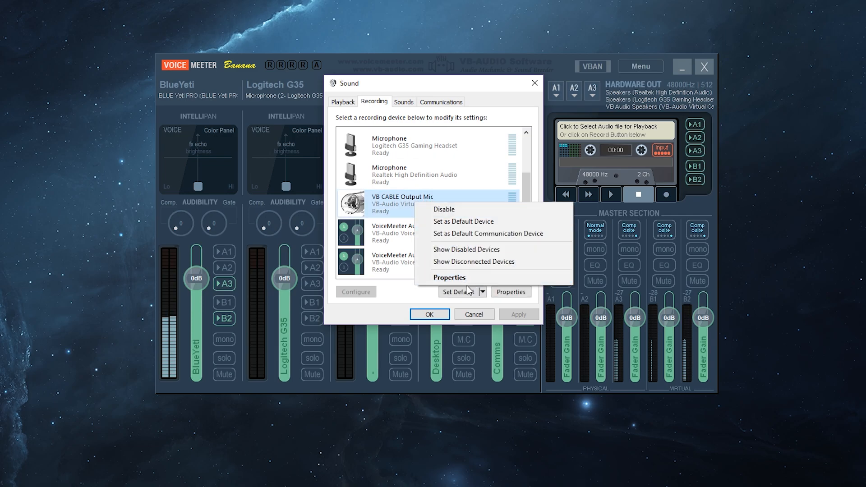
click(450, 277)
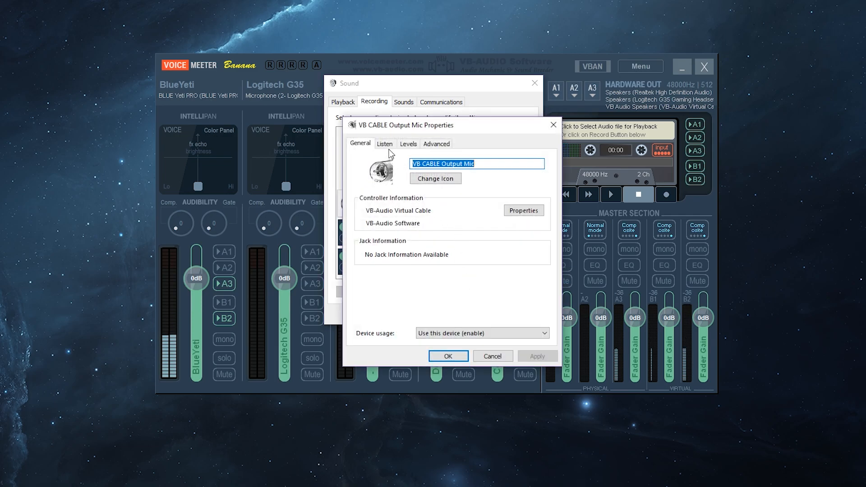
click(385, 143)
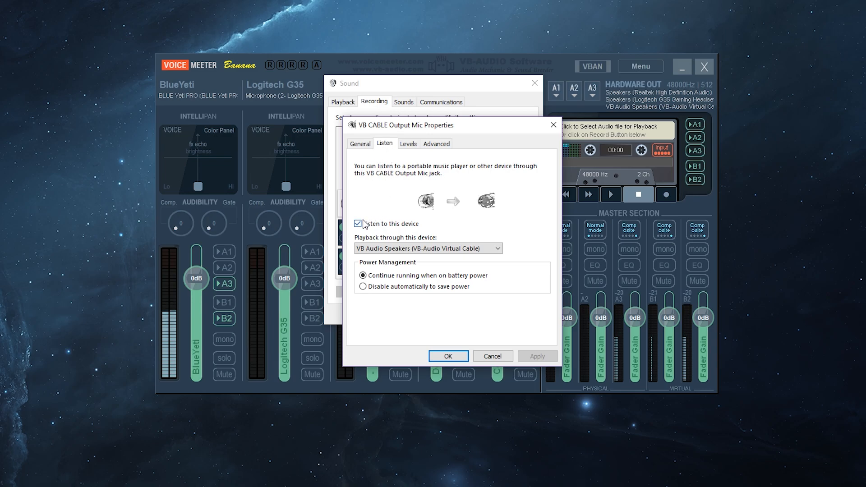
click(497, 248)
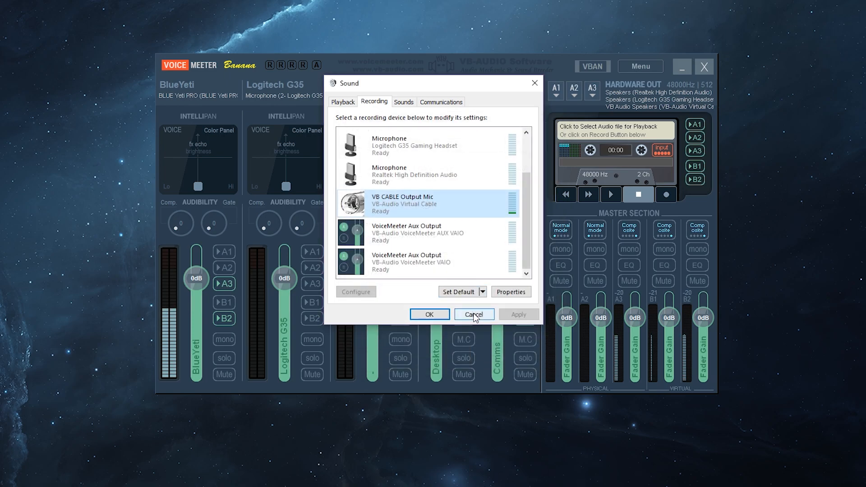
click(474, 315)
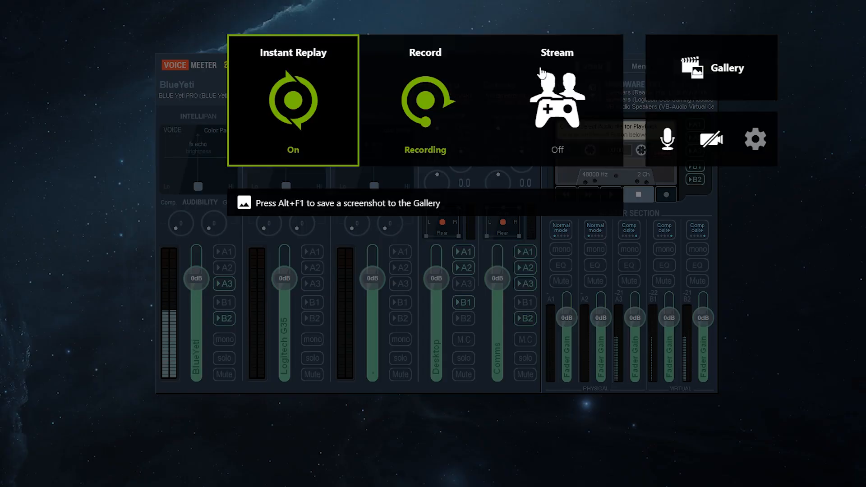
Set the GeForce Experience microphone source to VB CABLE Output Mic and return to the overlay
click(666, 138)
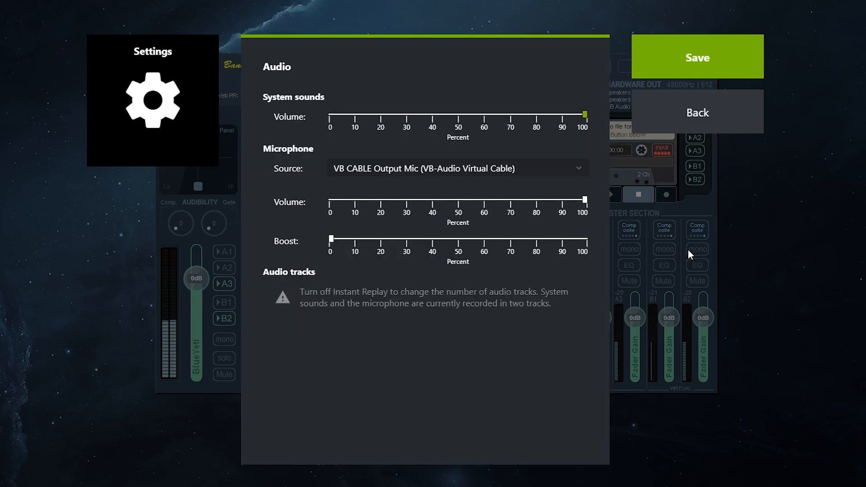
click(458, 169)
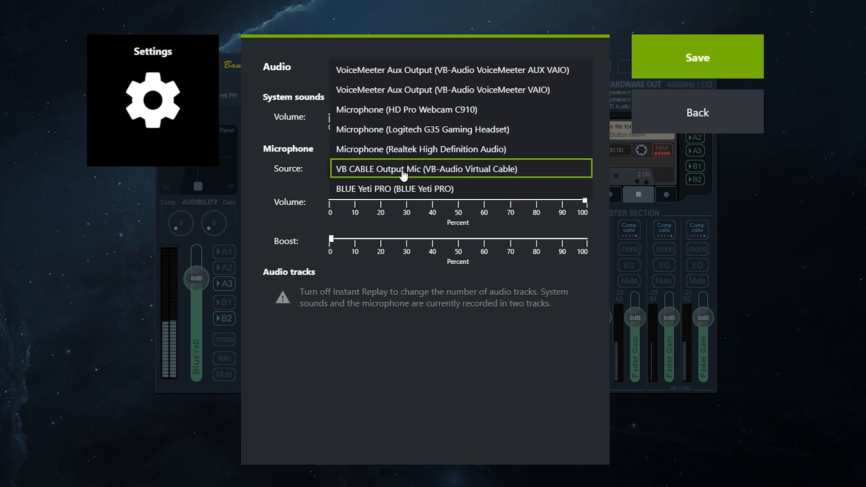
mouse_move(533, 176)
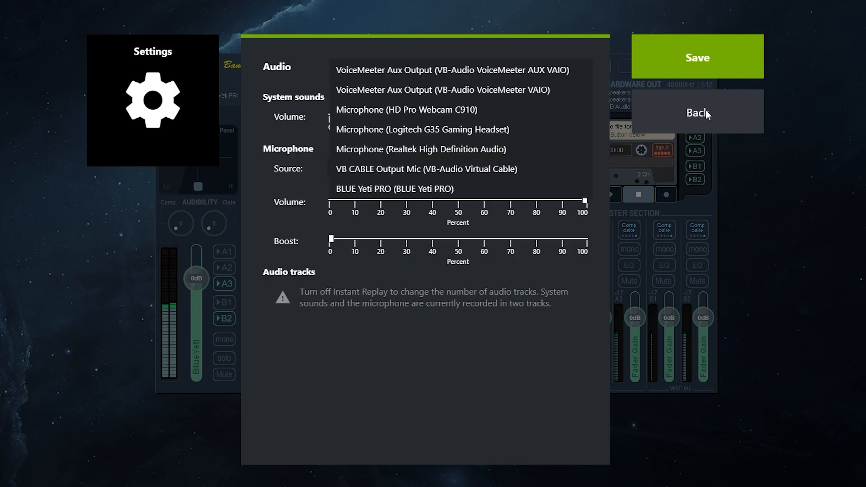
click(698, 112)
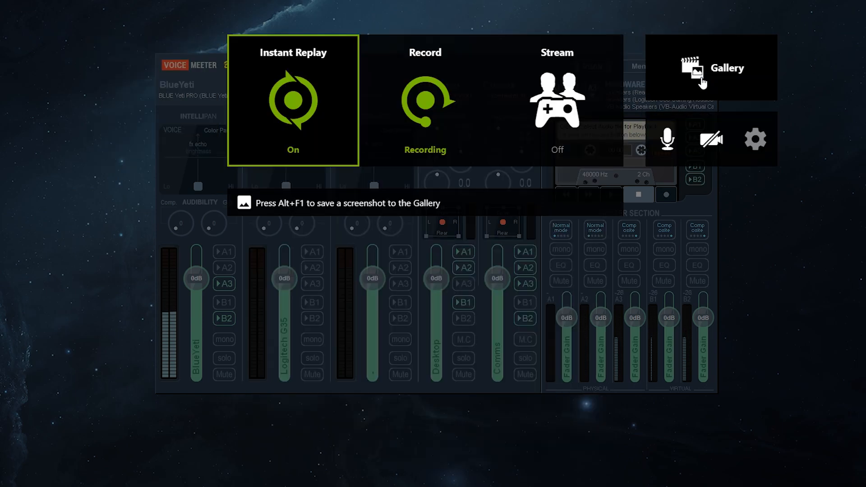